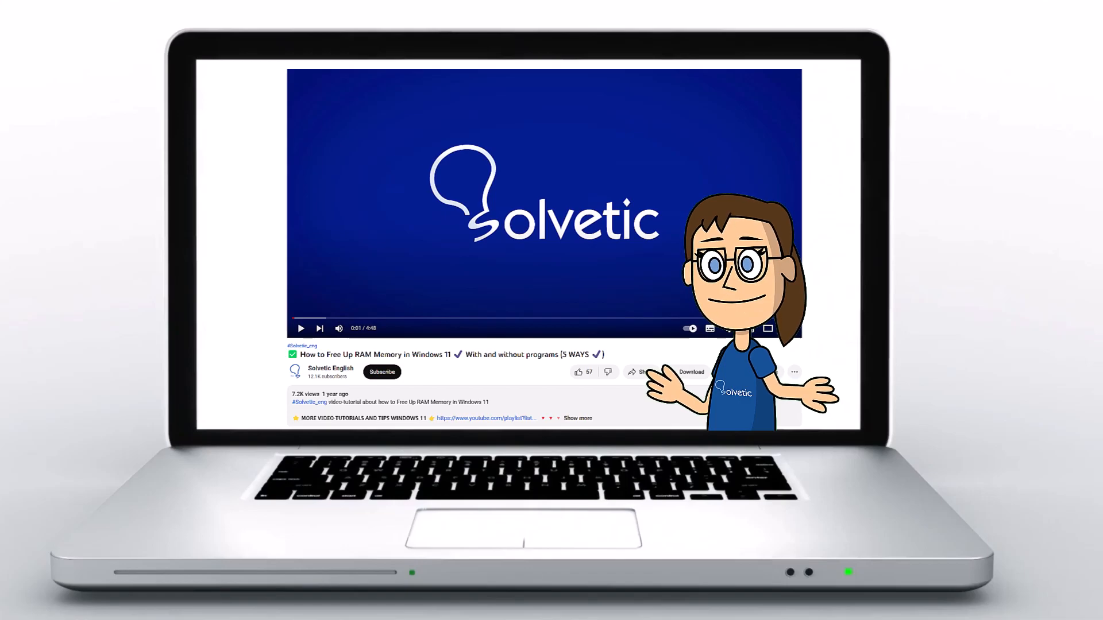
# Step: Let the Solvetic intro play through to the Windows 11 desktop
pyautogui.click(577, 418)
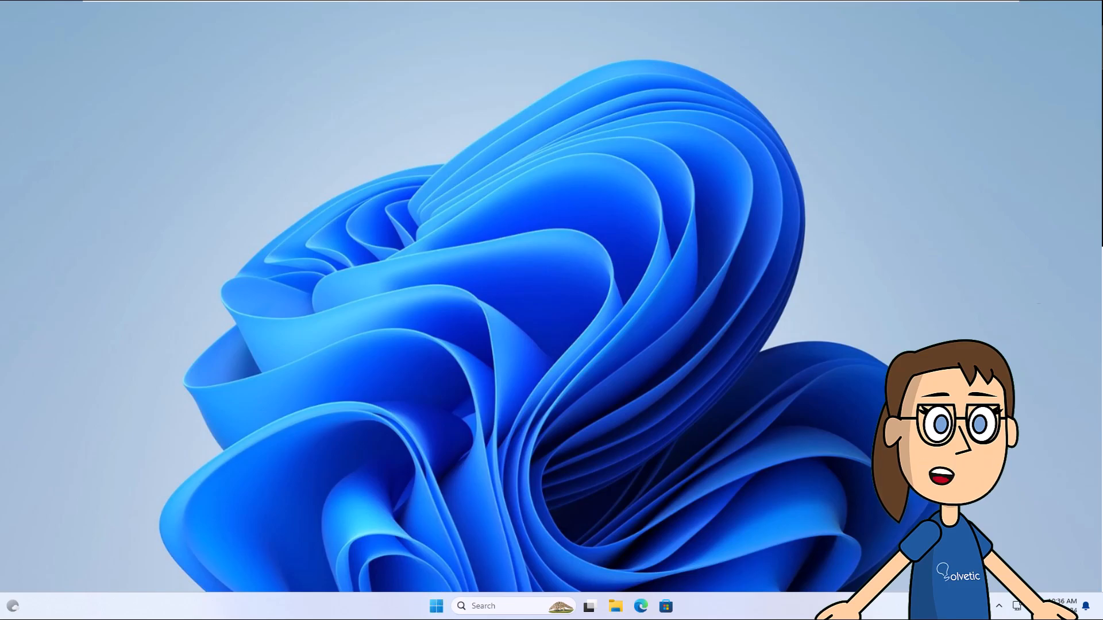
# Step: Enter 'msdt.exe -id WindowsUpdateDiagnostic' in the Run dialog from the Start button menu
pyautogui.rightClick(435, 605)
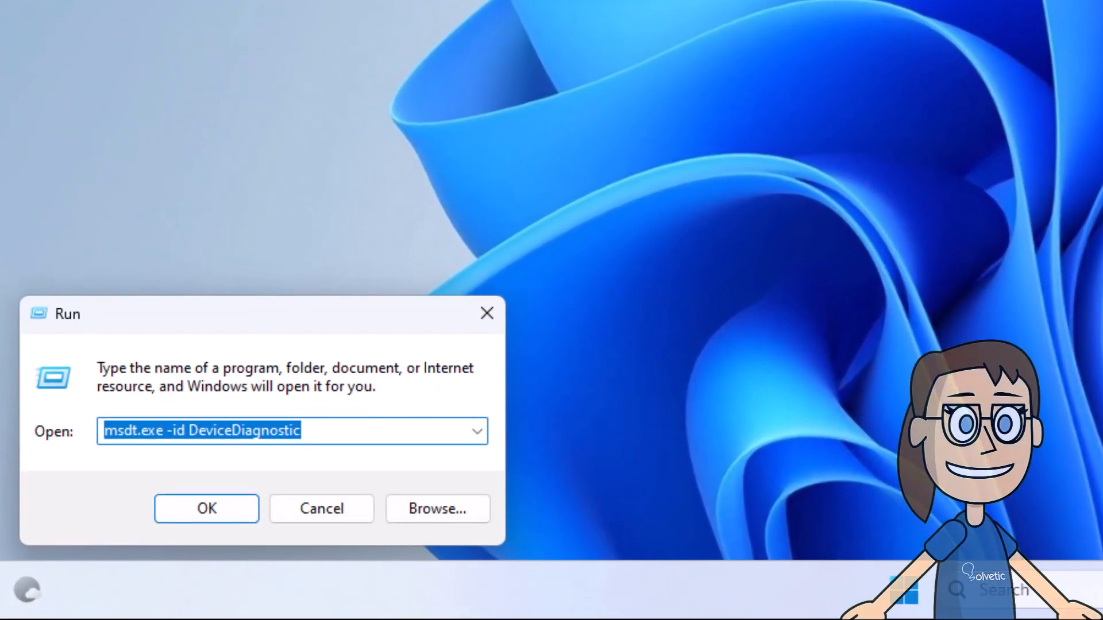
pyautogui.write('md')
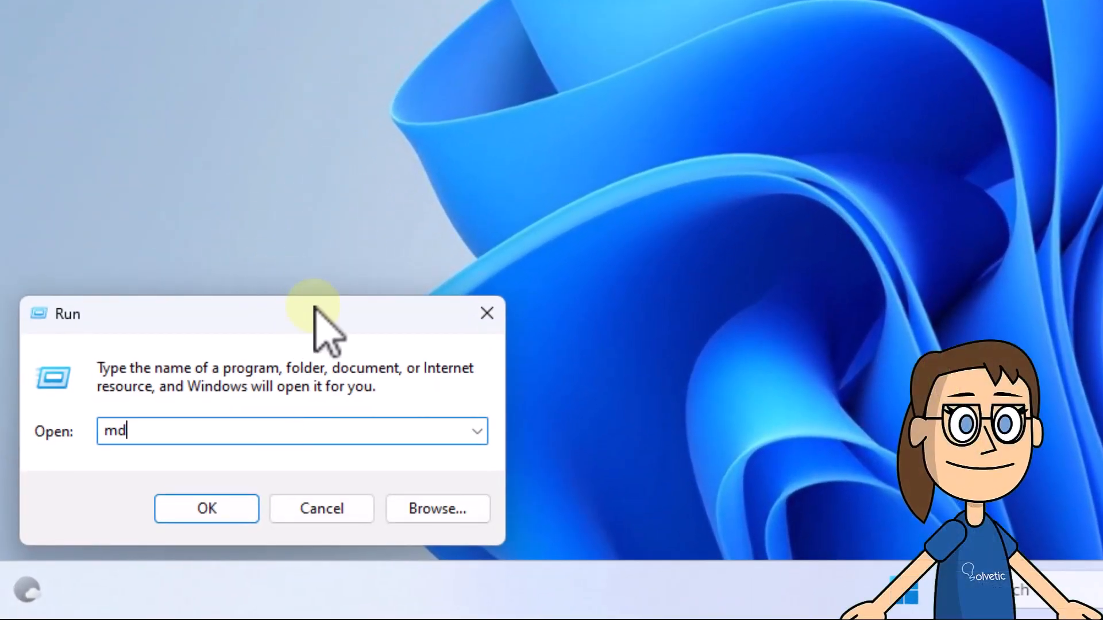
pyautogui.write('sdt.')
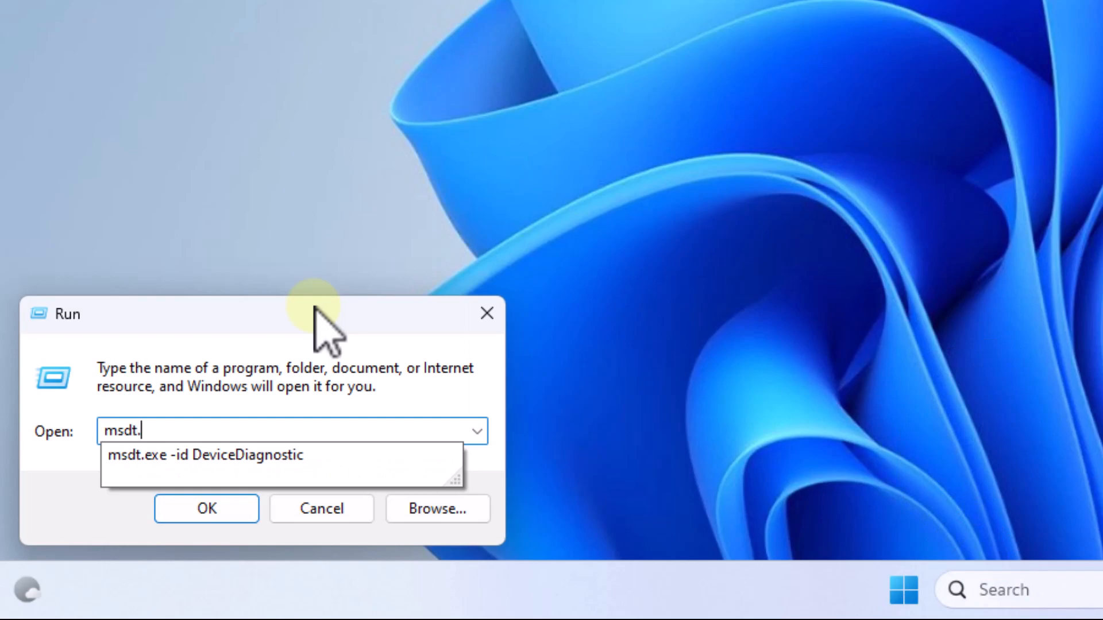
pyautogui.write('exe -')
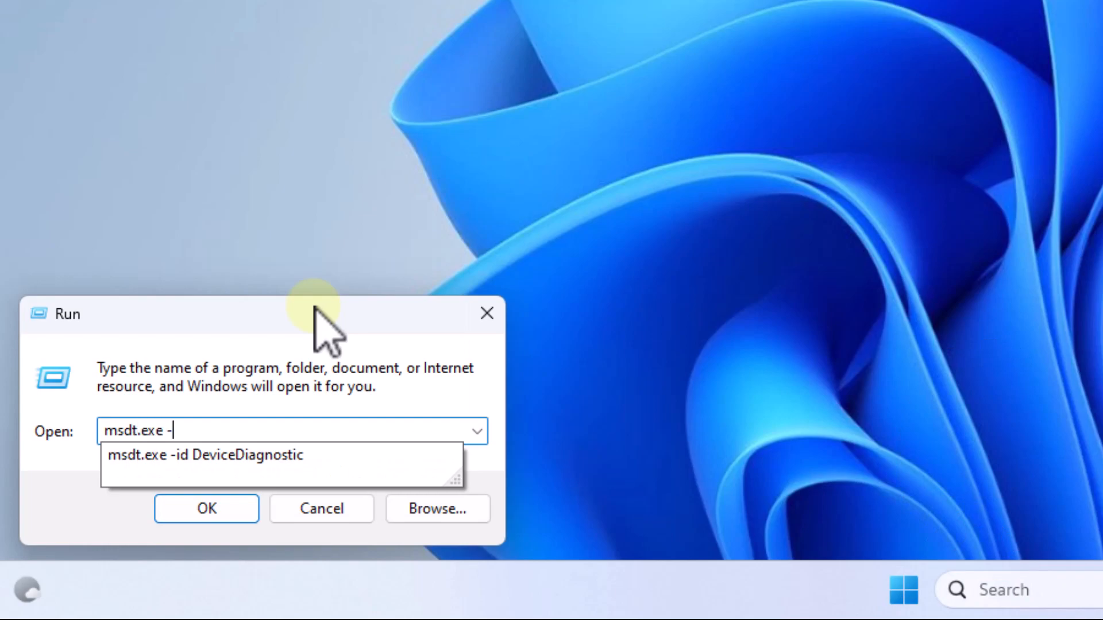
pyautogui.write('id Windows')
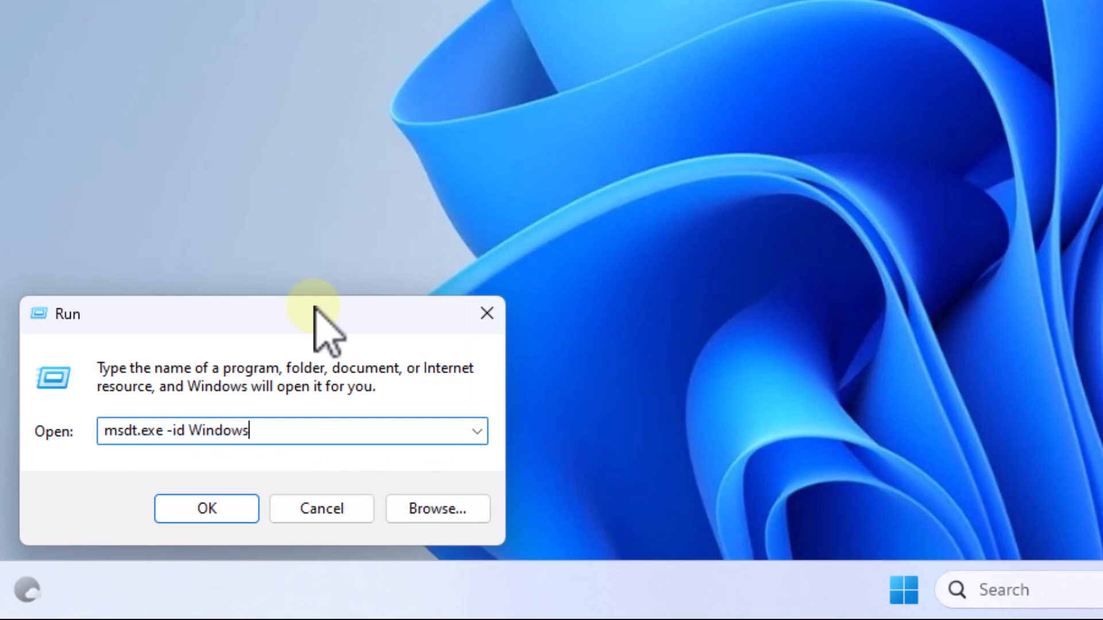
pyautogui.write('Up')
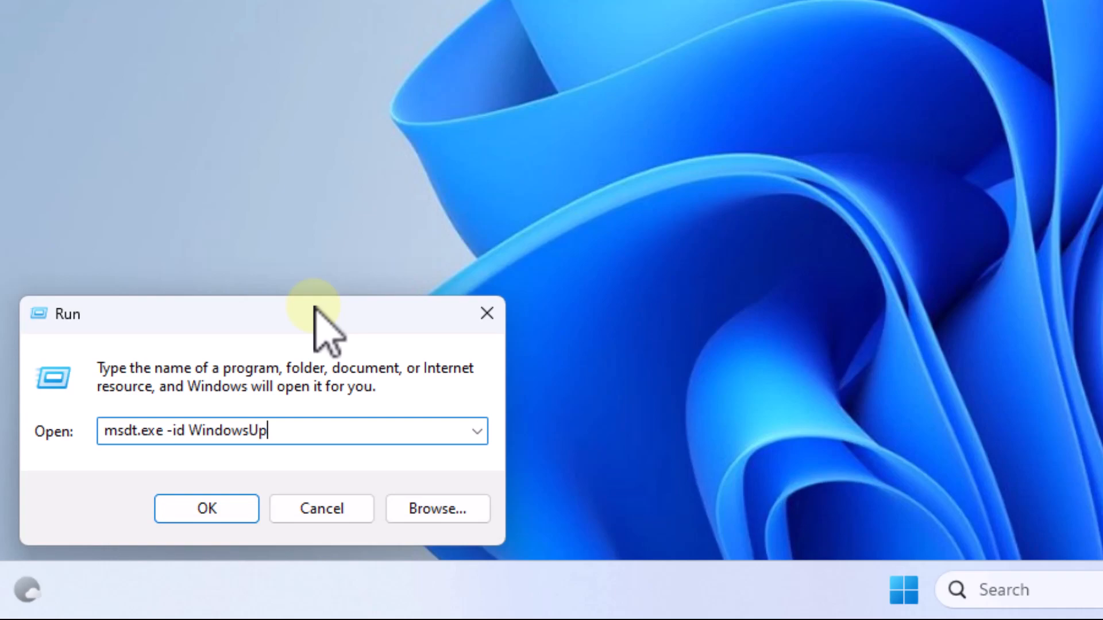
pyautogui.write('dateDiag')
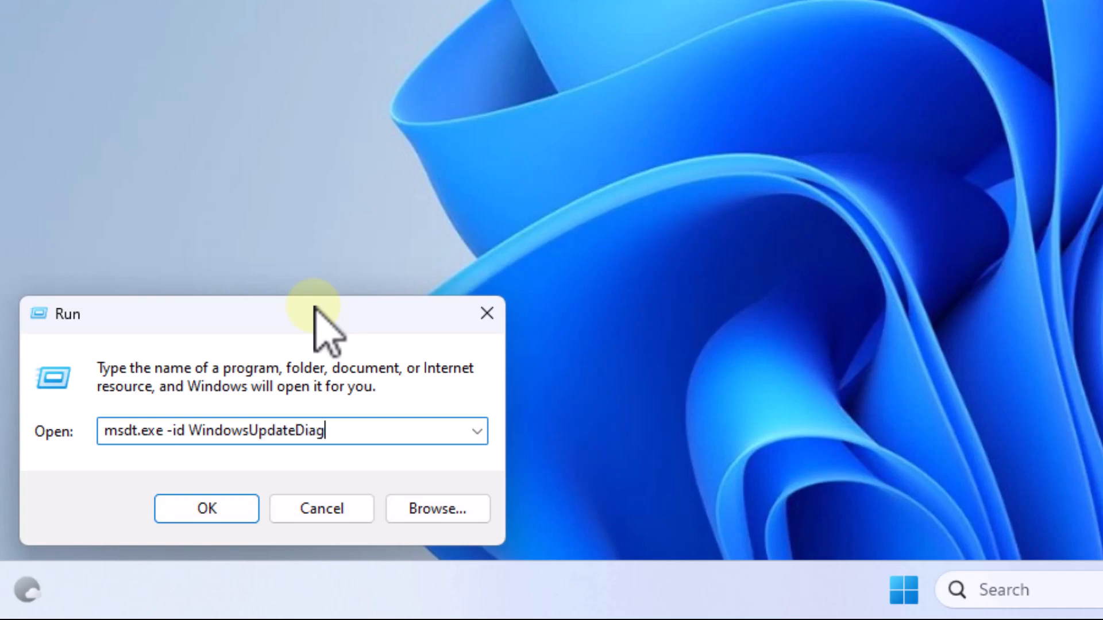
pyautogui.write('nostic')
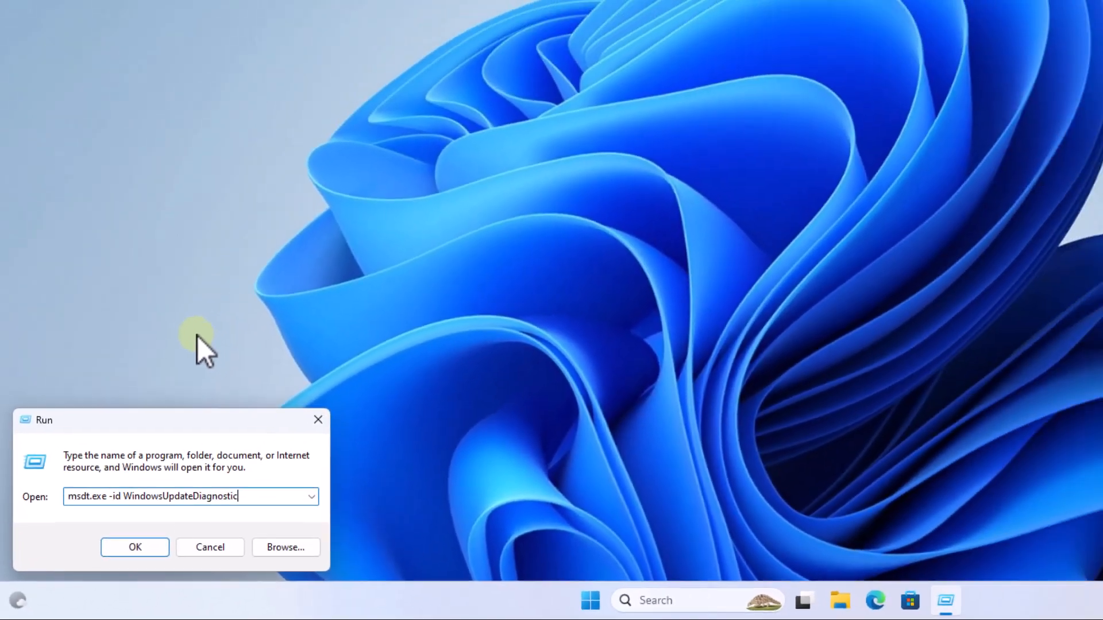
# Step: Run the Windows Update troubleshooter with automatic repairs through the pending-restart notice to completion
pyautogui.click(134, 547)
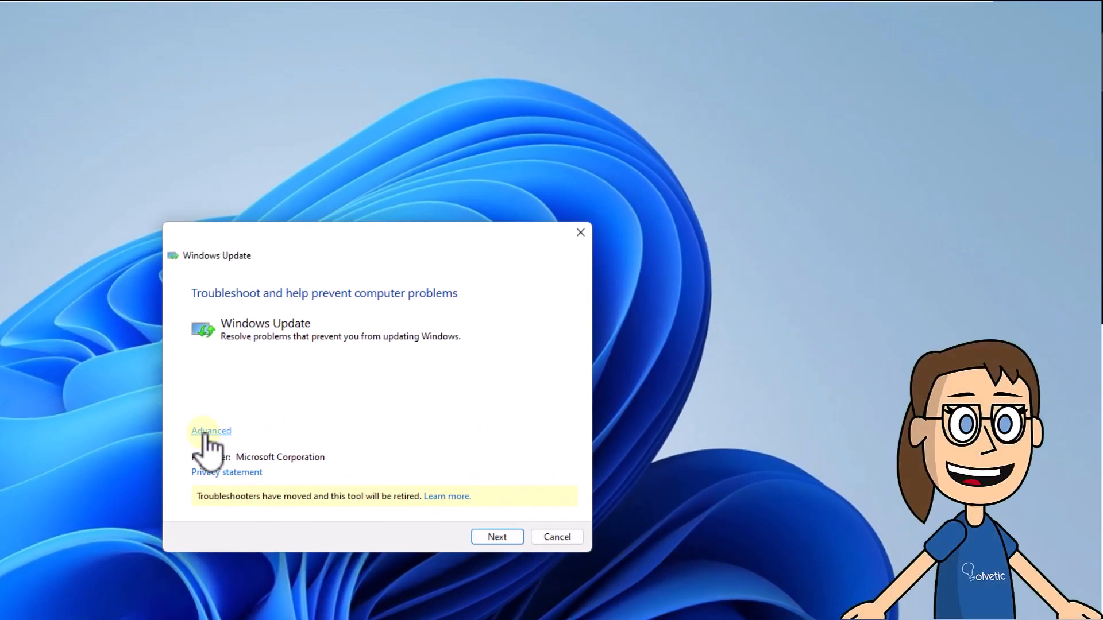
pyautogui.click(210, 431)
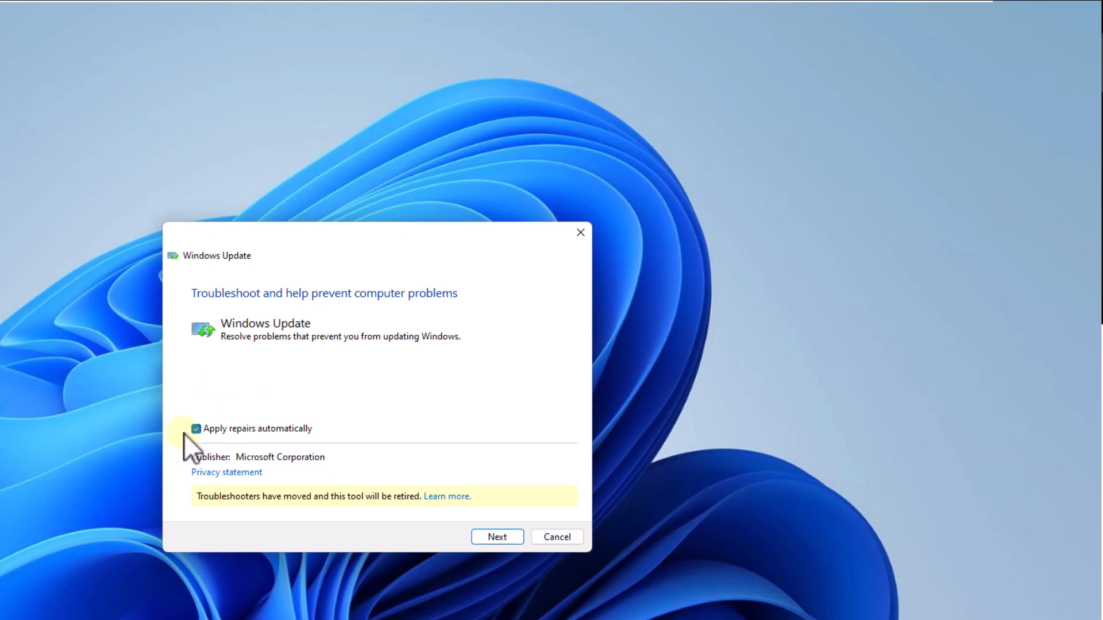
pyautogui.click(496, 536)
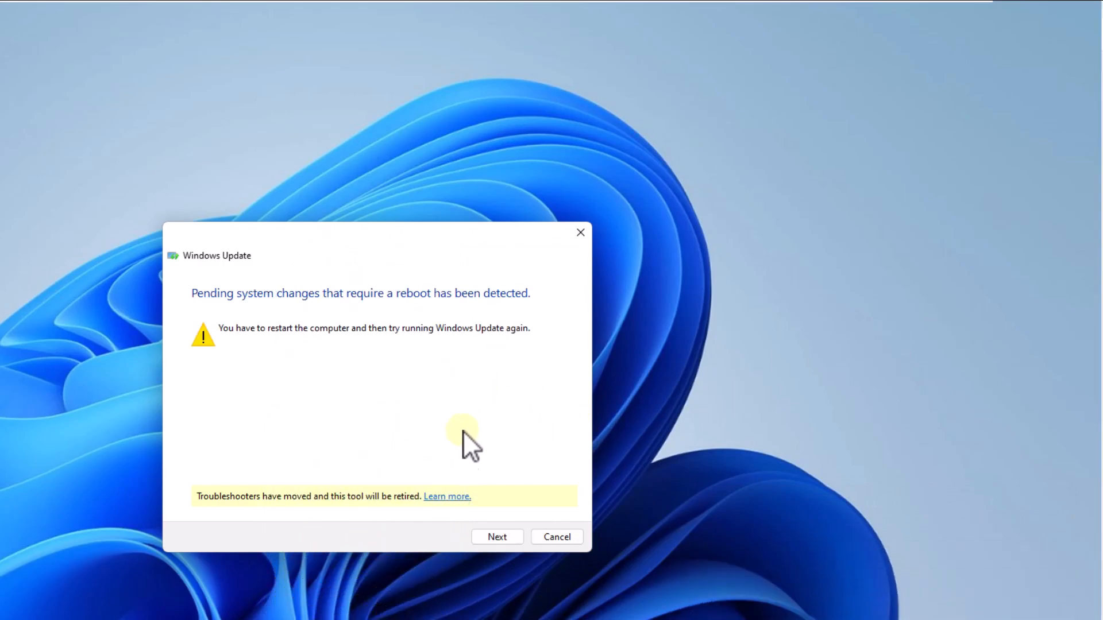
pyautogui.click(496, 536)
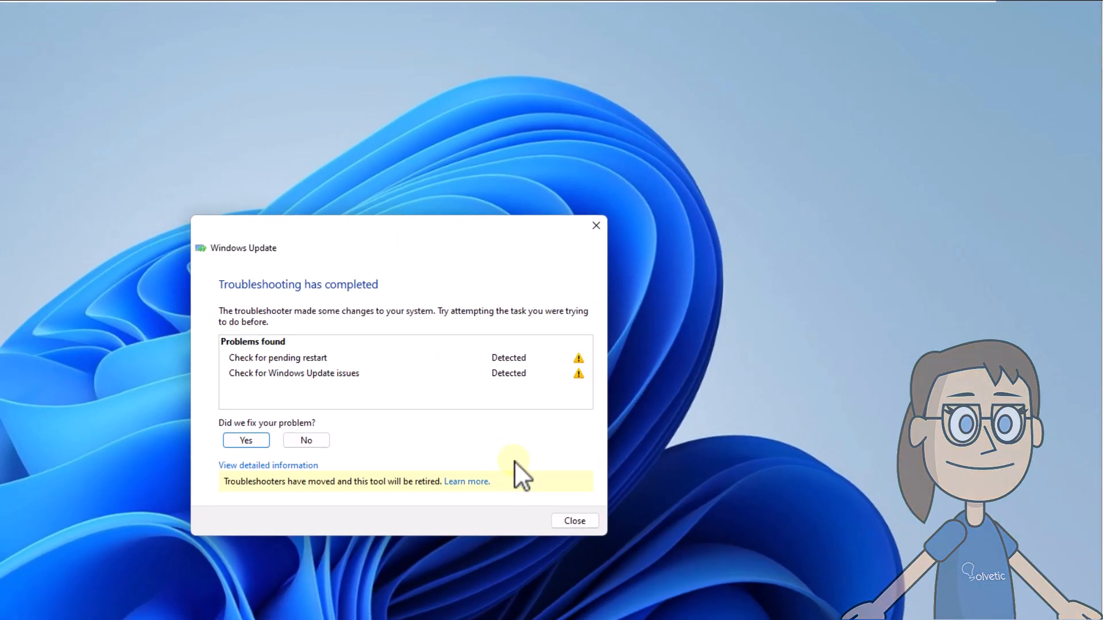
pyautogui.click(574, 521)
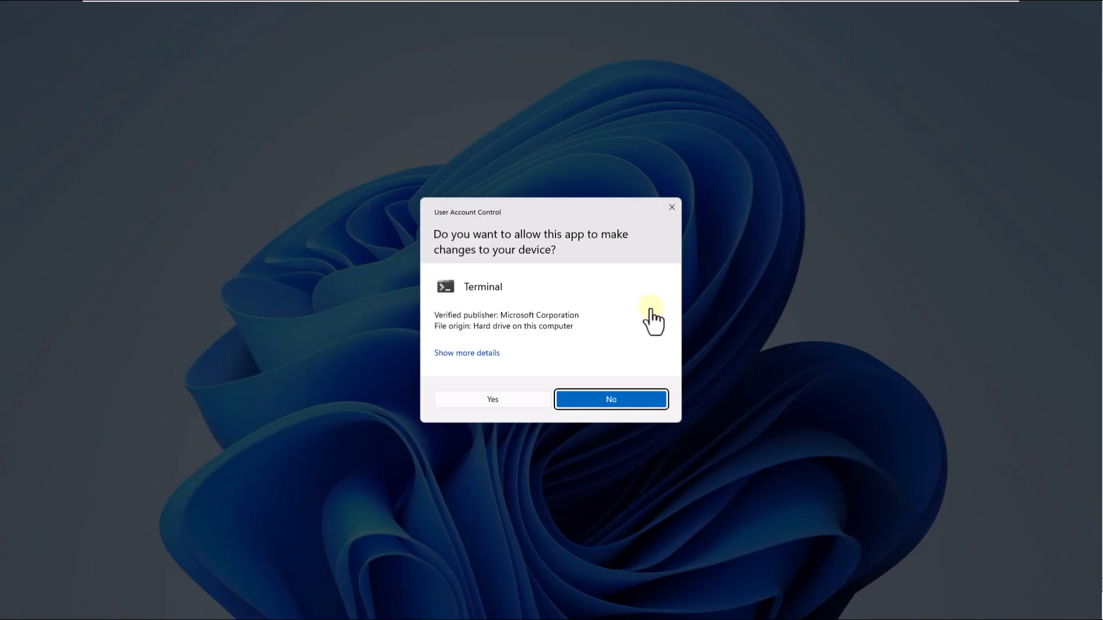
# Step: Run 'net stop wuauserv' in an administrator PowerShell, then minimize the terminal
pyautogui.click(608, 399)
pyautogui.write('net')
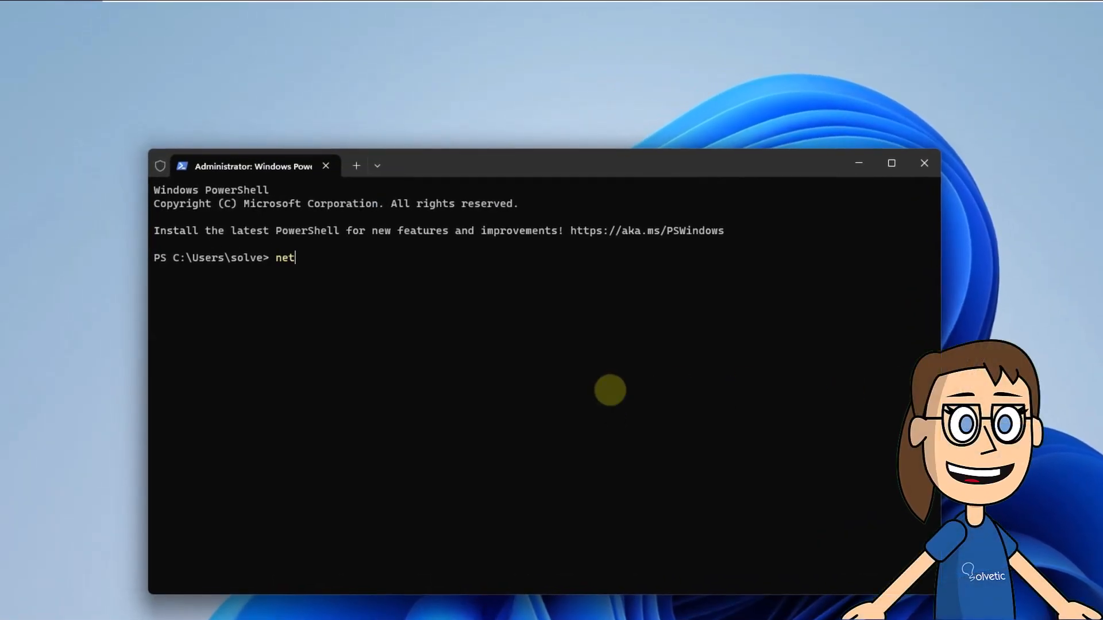
pyautogui.write('stop wuauserv')
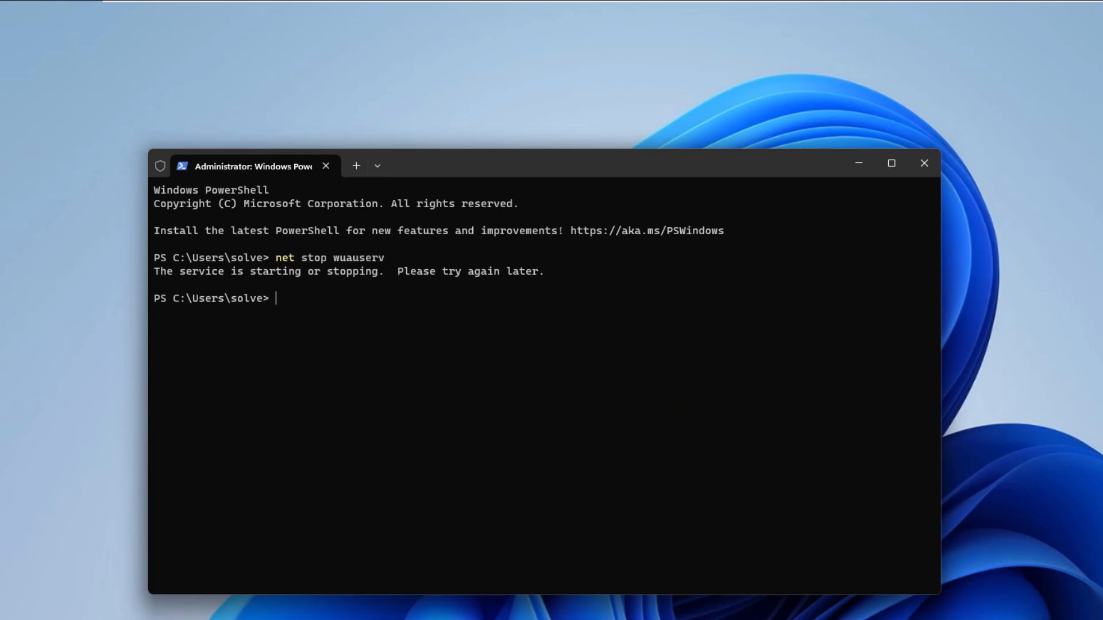
pyautogui.write('c')
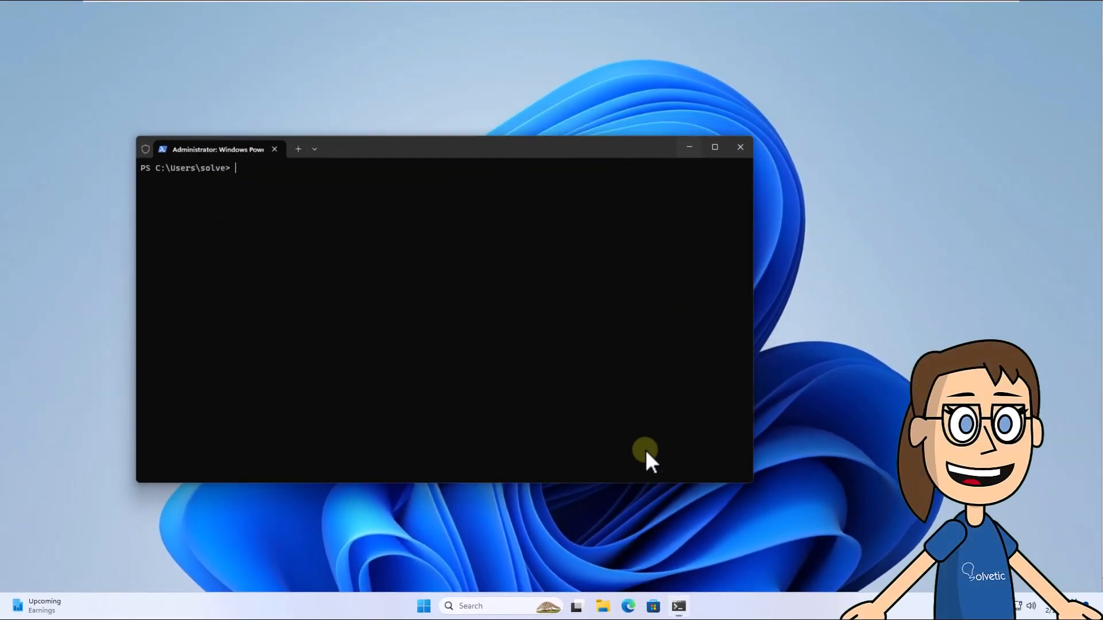
pyautogui.click(739, 147)
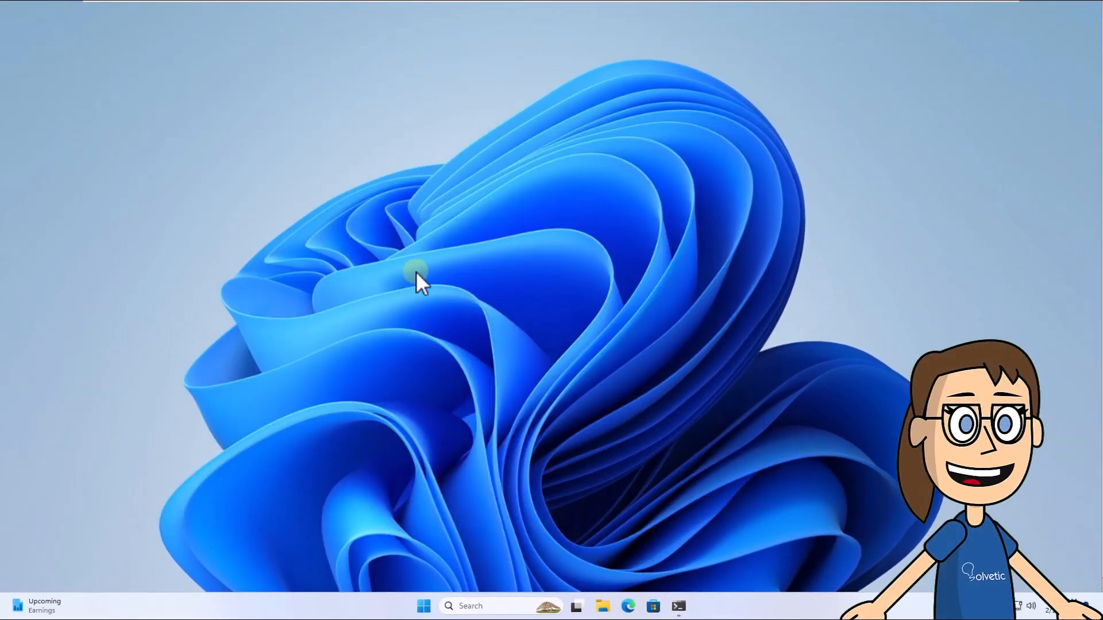
# Step: Delete all contents of C:\Windows\SoftwareDistribution, acknowledging the DataStore folder-in-use warning
pyautogui.click(576, 605)
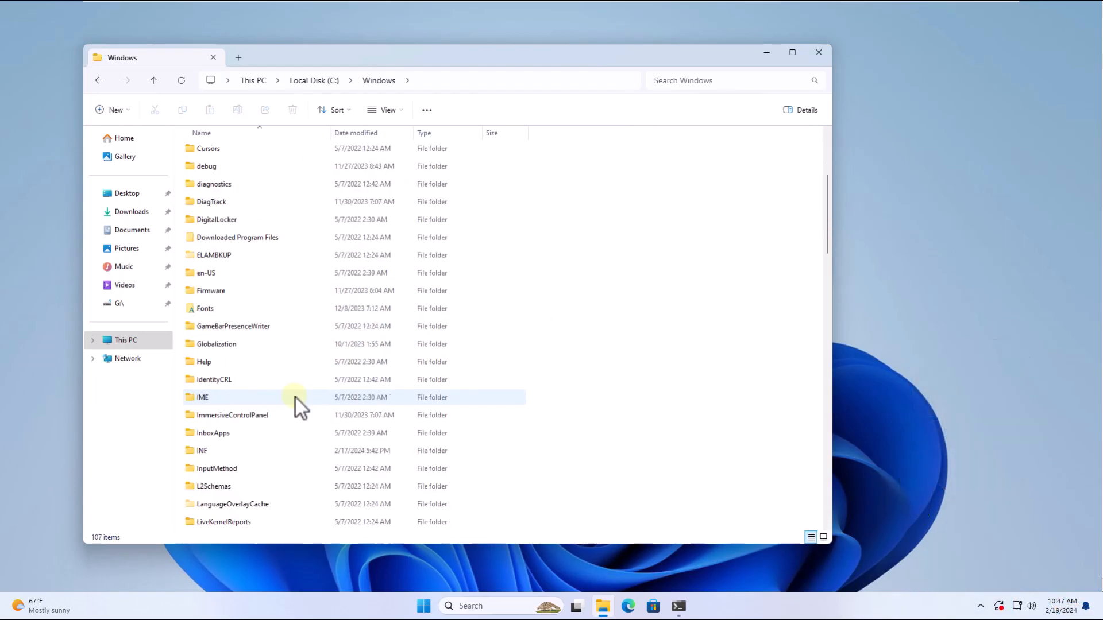
pyautogui.scroll(-3)
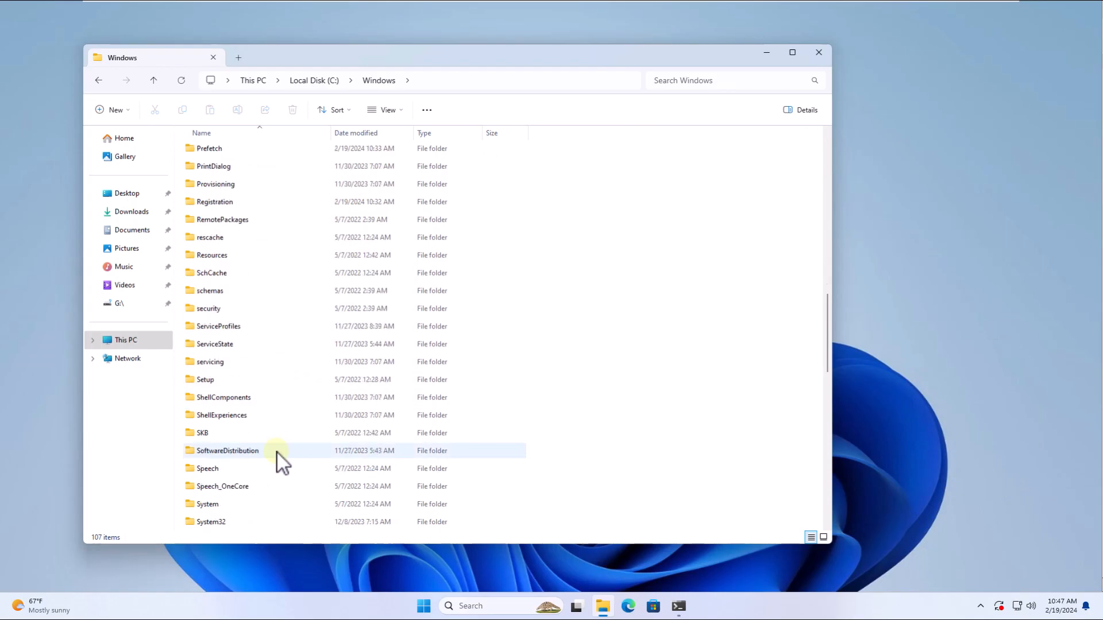
pyautogui.doubleClick(227, 450)
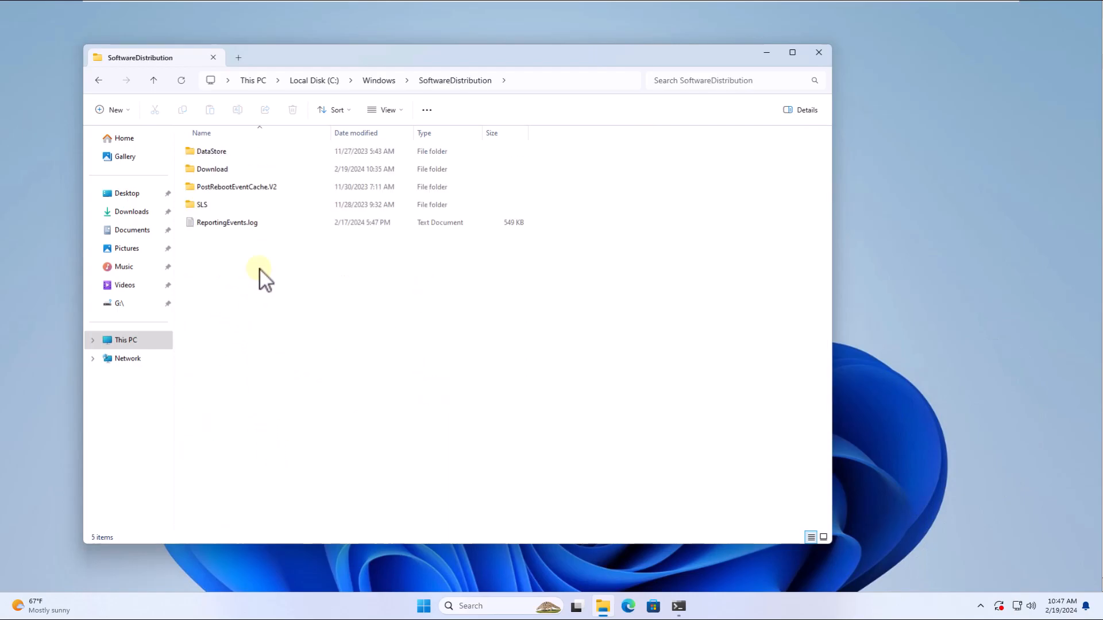
pyautogui.press('ctrl+a')
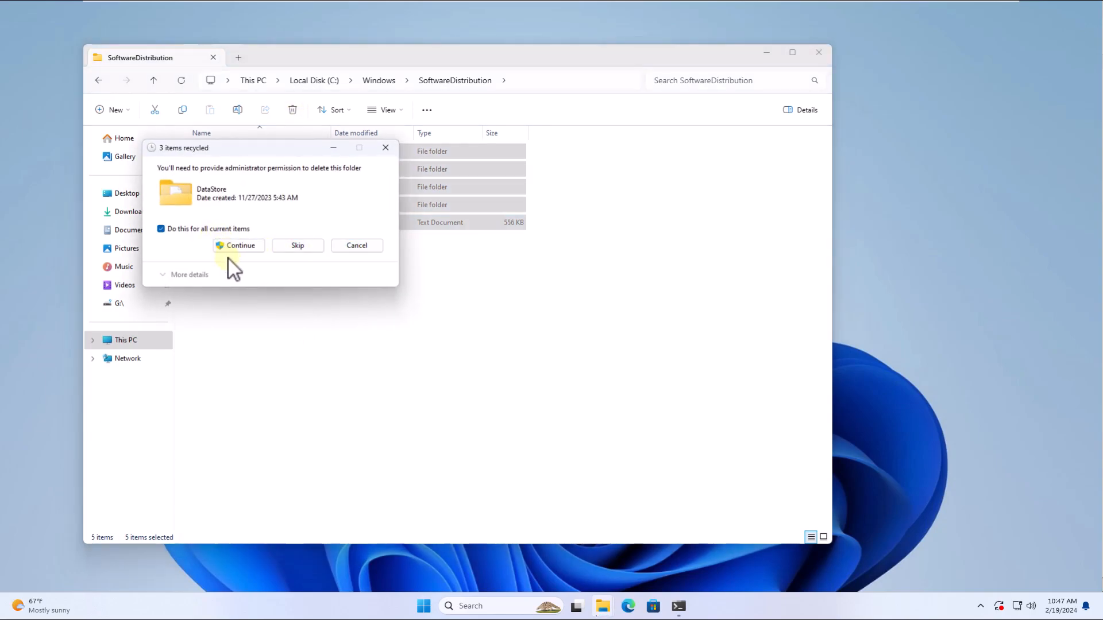
pyautogui.click(239, 245)
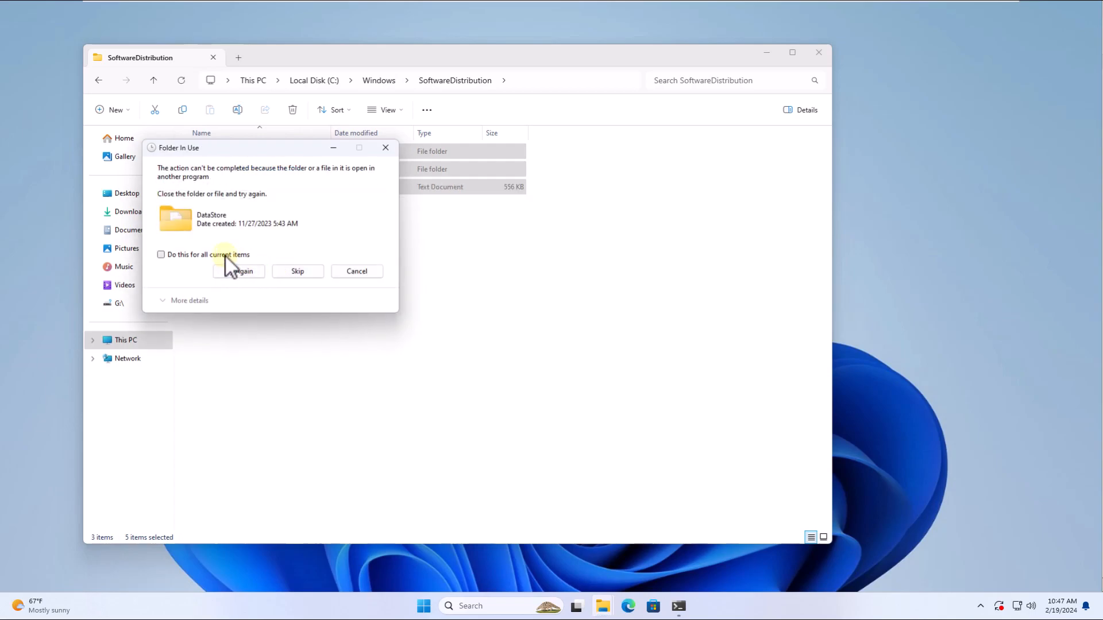
pyautogui.click(296, 271)
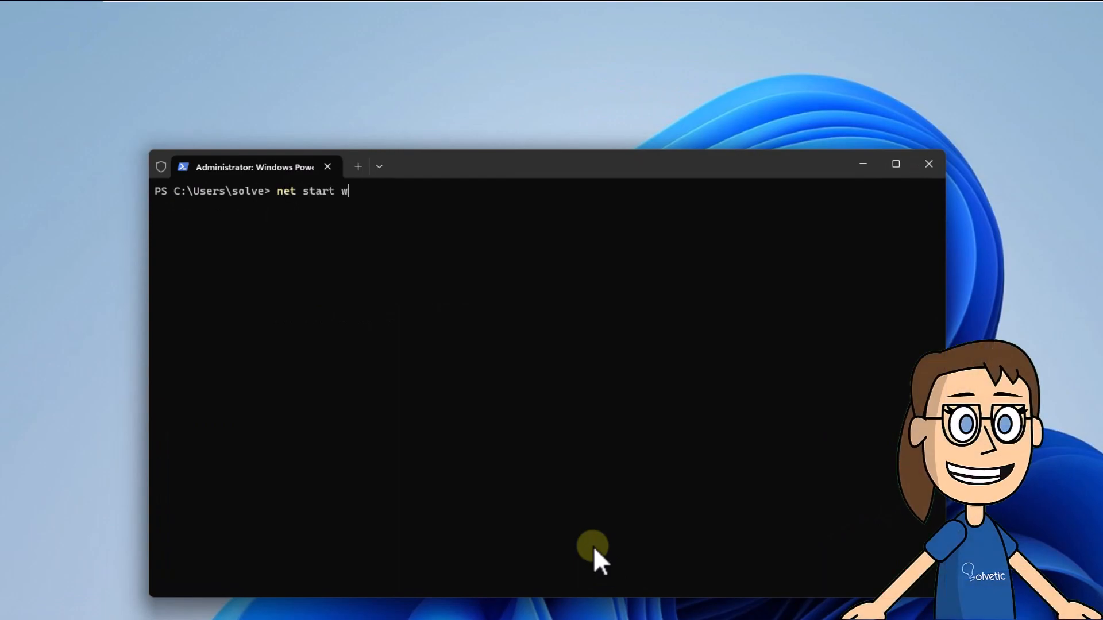
# Step: Run 'net start wuauserv', clear the screen with cls, and minimize the terminal
pyautogui.write('uauserv')
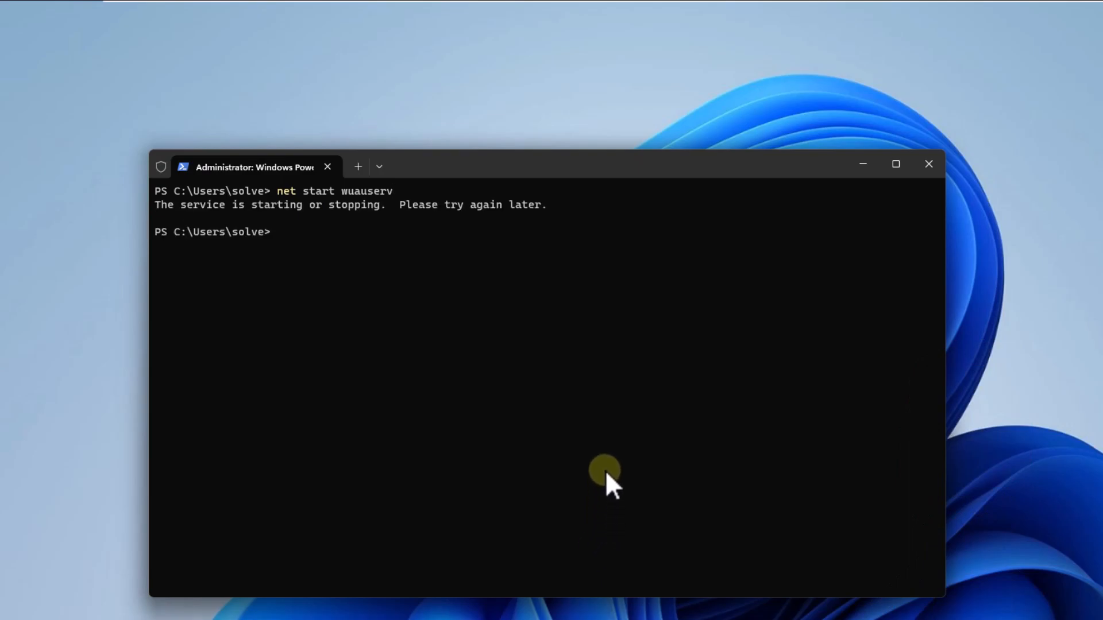
pyautogui.write('cls')
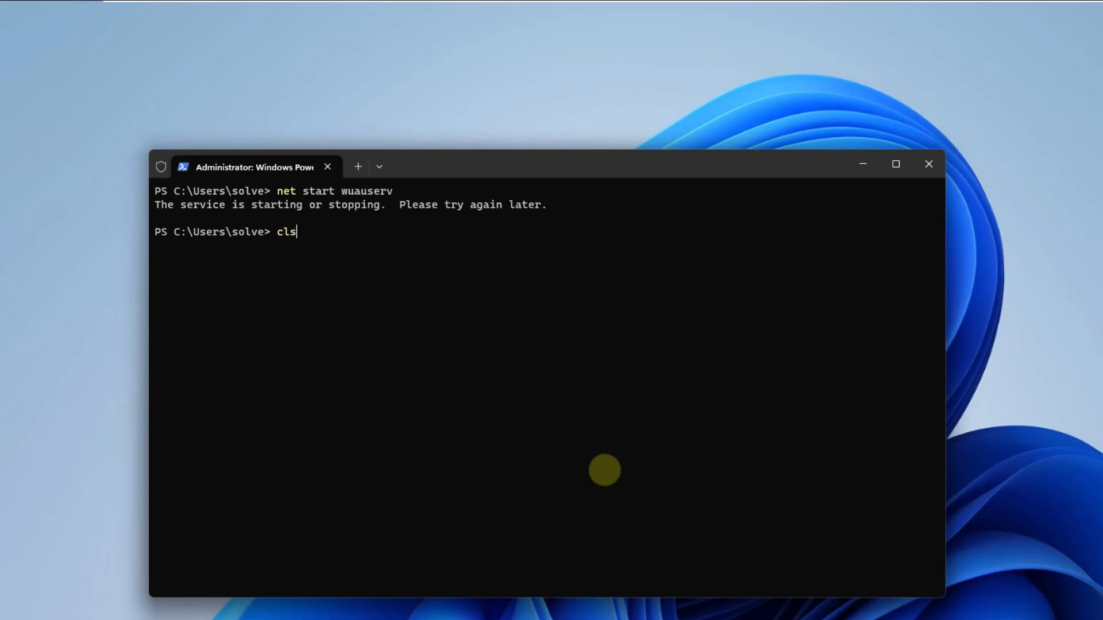
pyautogui.press('Return')
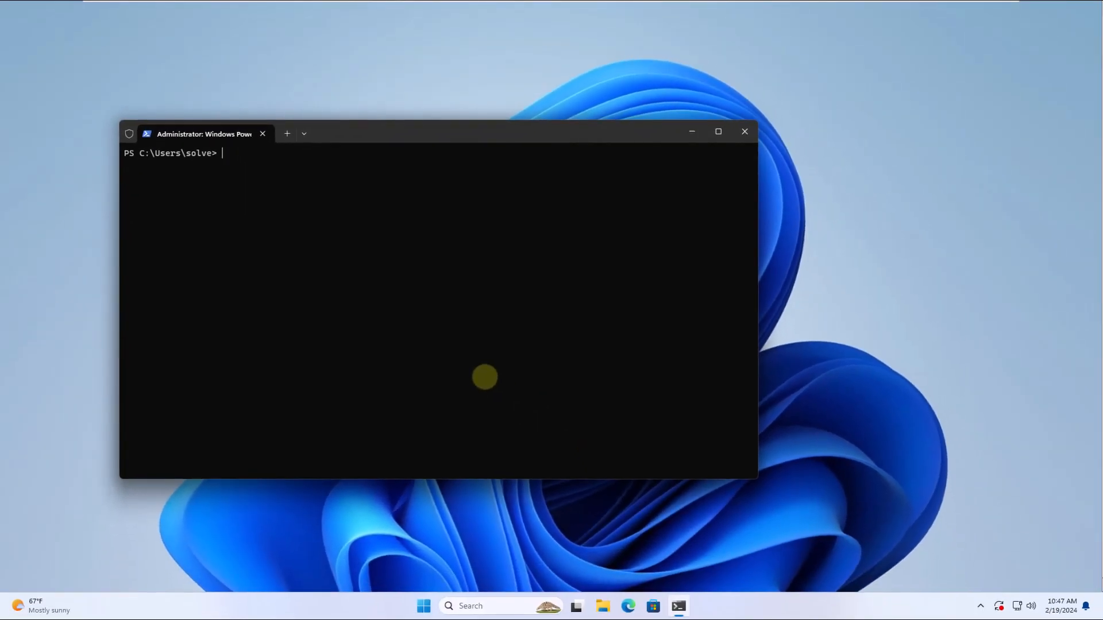
pyautogui.click(744, 131)
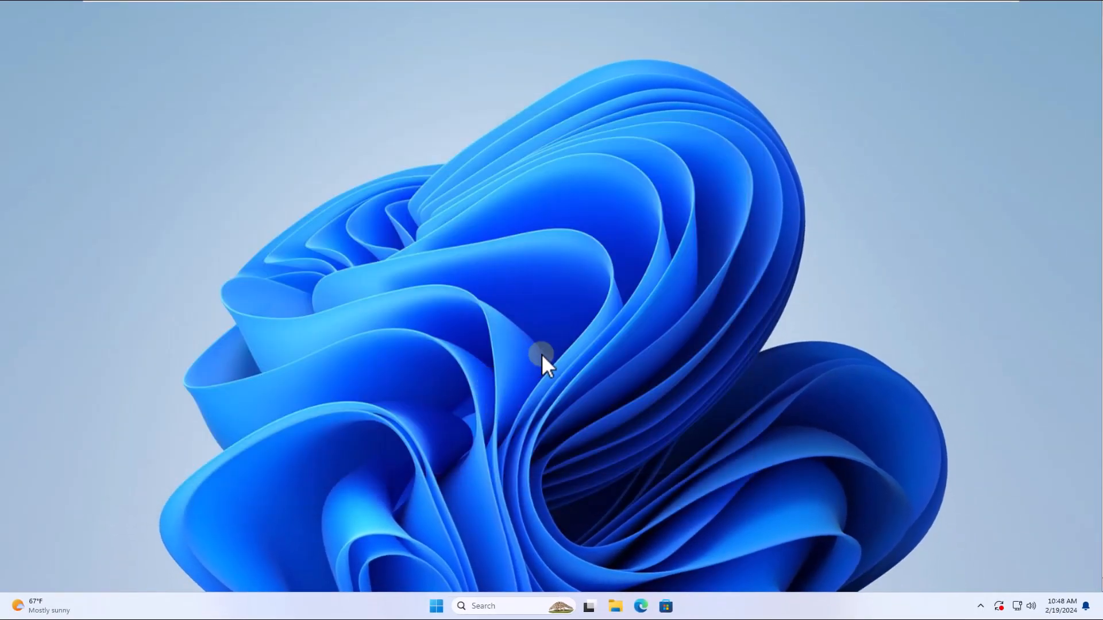
# Step: Check Windows Update in Settings shows three updates downloading, then close Settings
pyautogui.click(435, 605)
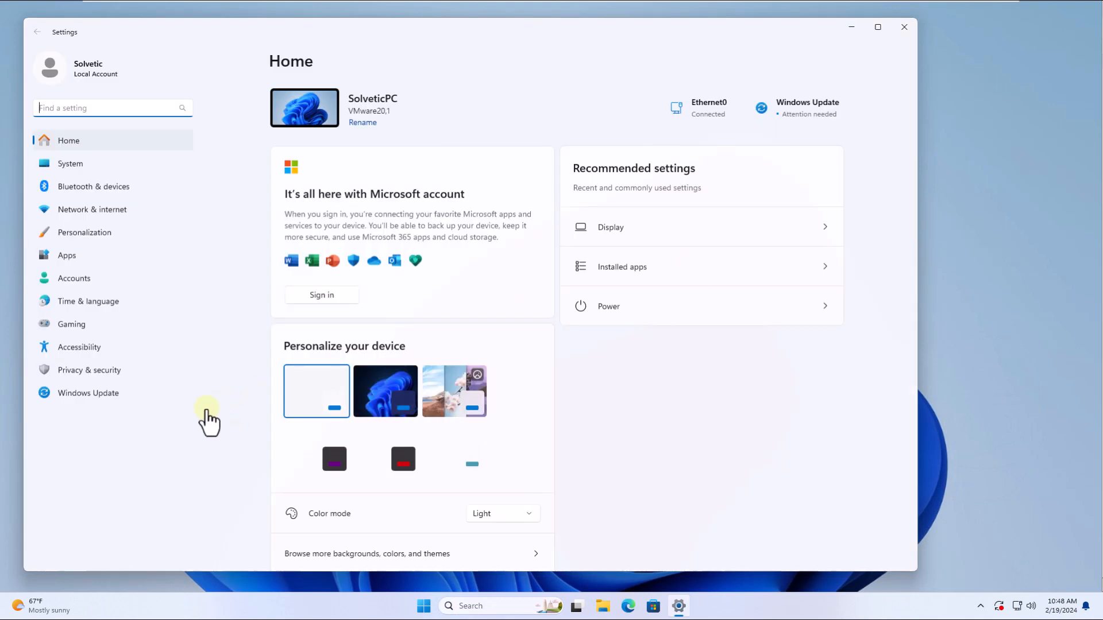
pyautogui.click(89, 393)
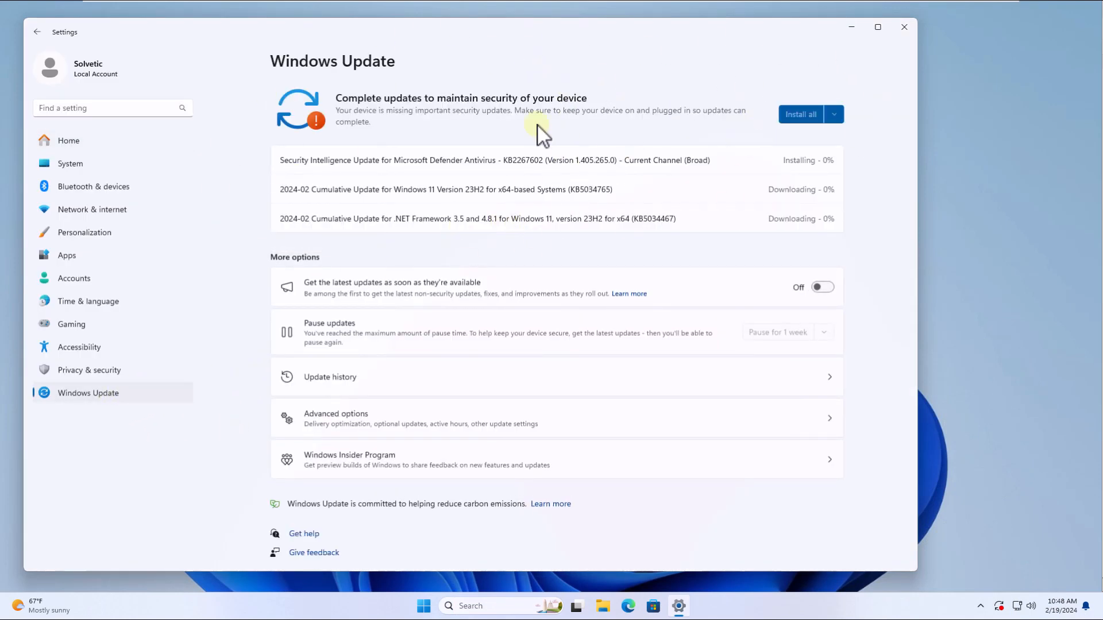
pyautogui.moveTo(921, 145)
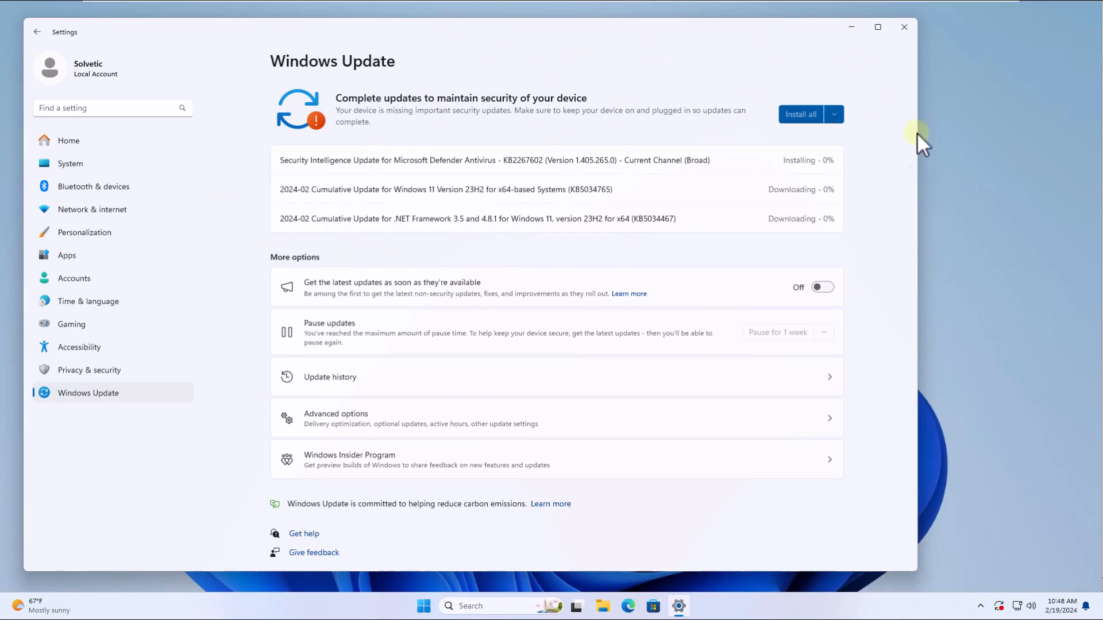
pyautogui.click(903, 27)
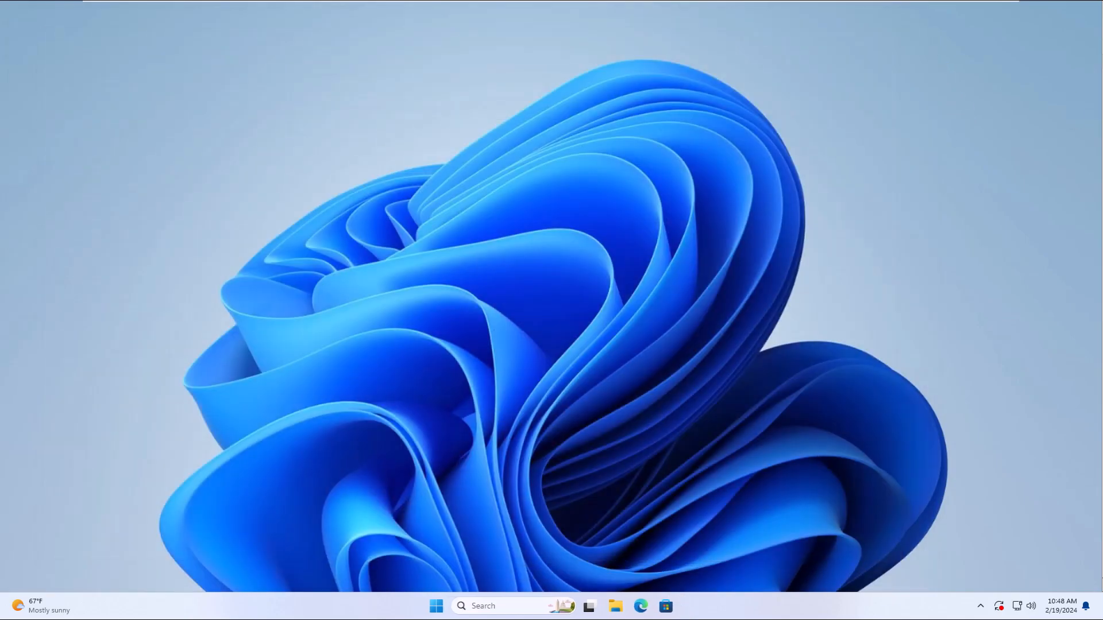